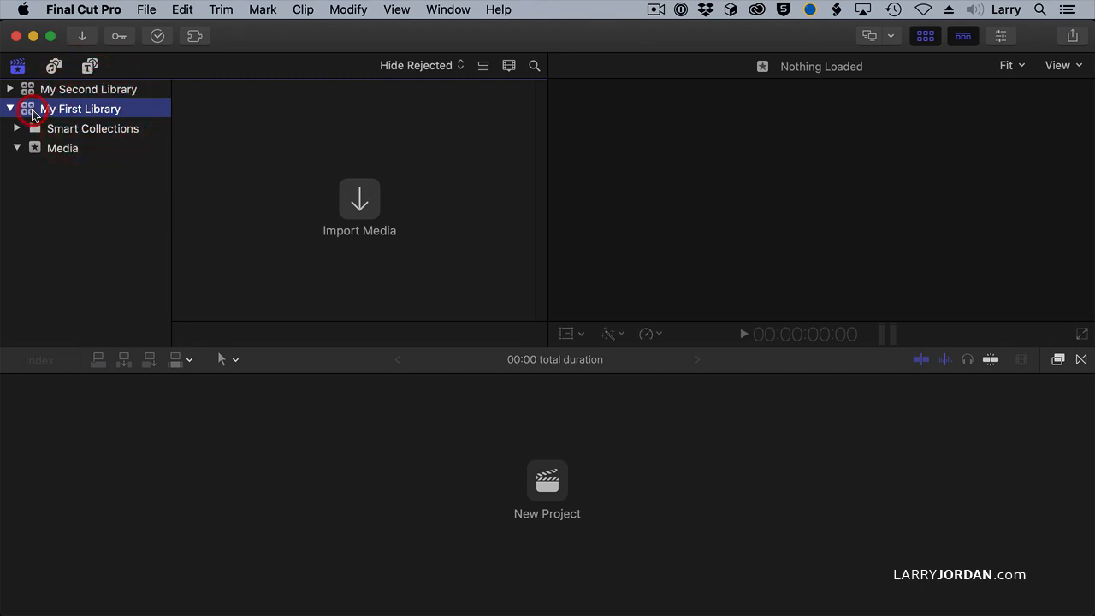
- Show the Library Properties inspector for My First Library with its storage locations
{"action": "left_click", "coordinate": [1000, 36]}
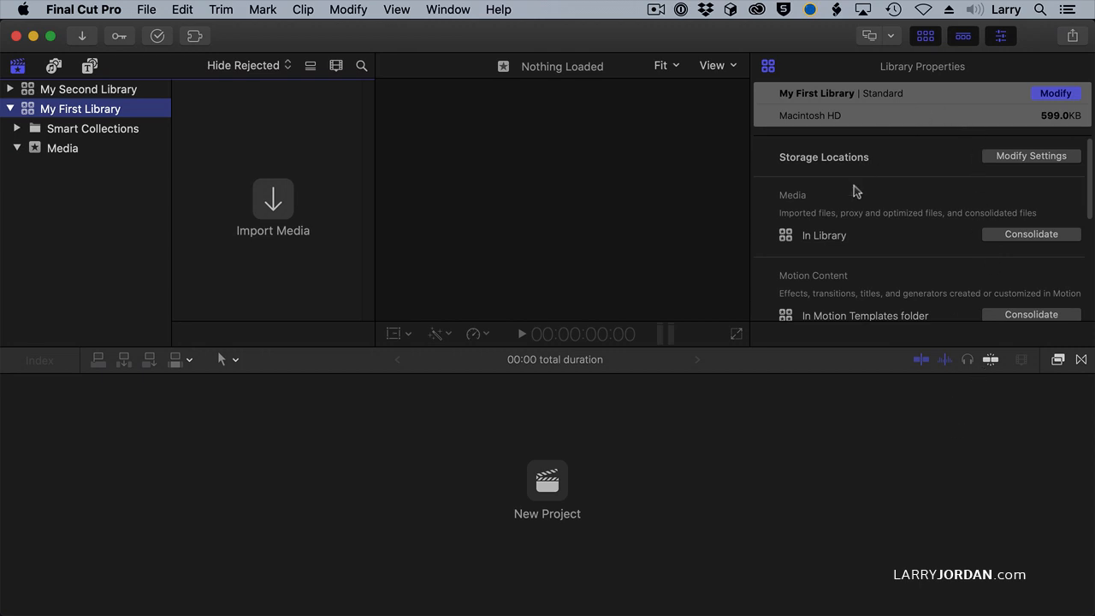
{"action": "mouse_move", "coordinate": [876, 291]}
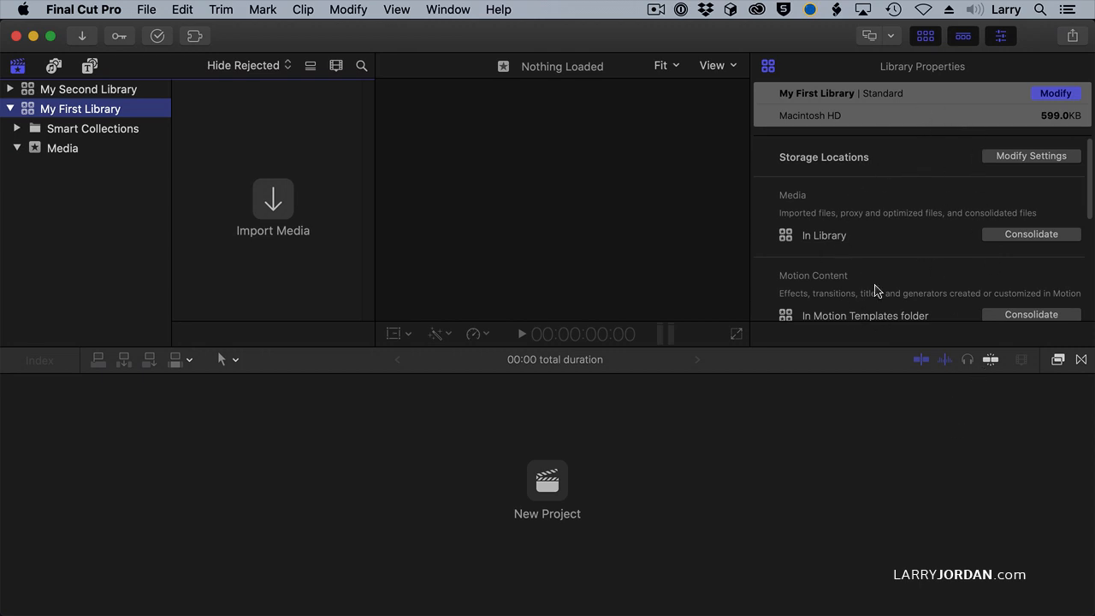
{"action": "mouse_move", "coordinate": [866, 101]}
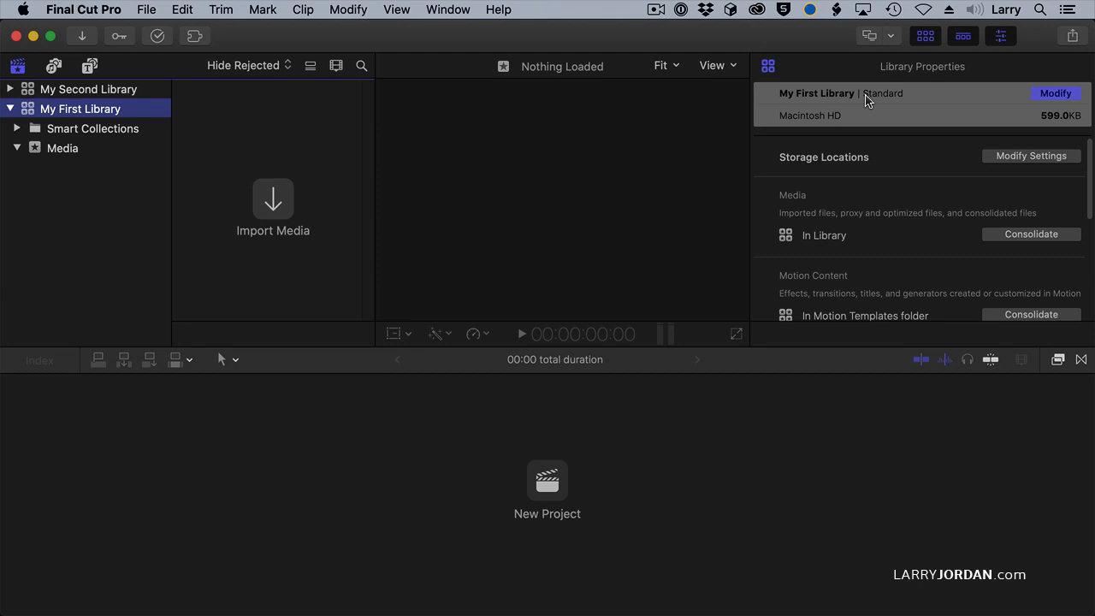
{"action": "mouse_move", "coordinate": [1002, 85]}
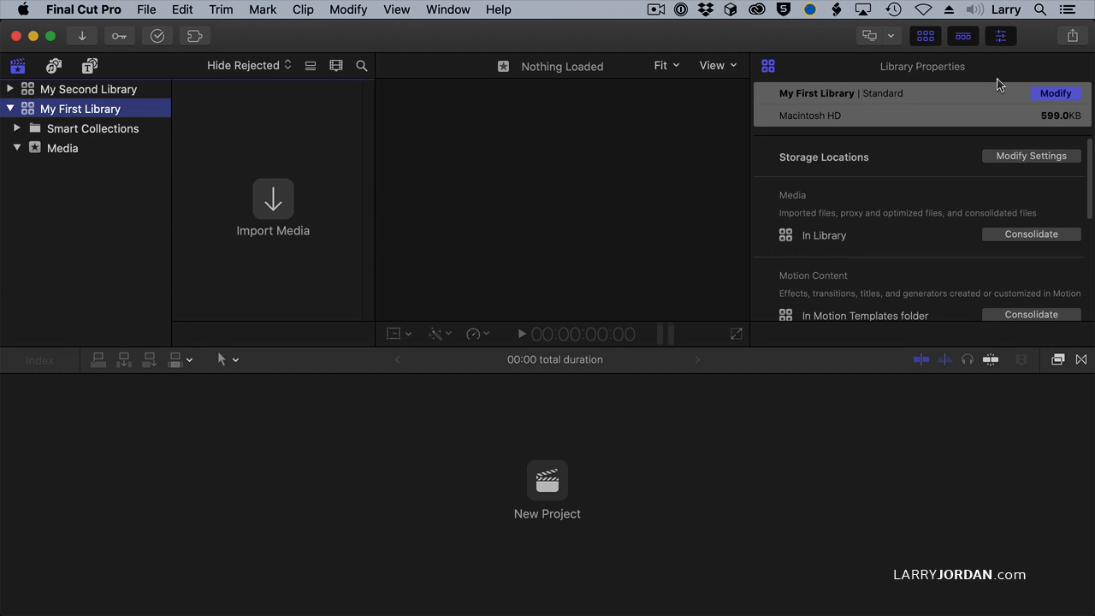
{"action": "mouse_move", "coordinate": [984, 72]}
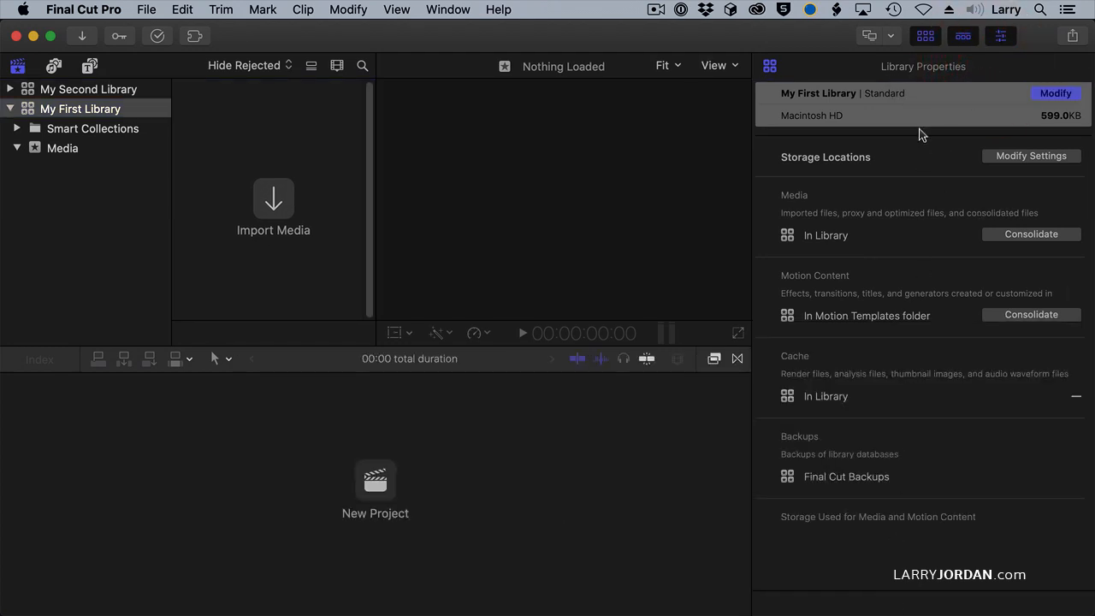
{"action": "mouse_move", "coordinate": [977, 69]}
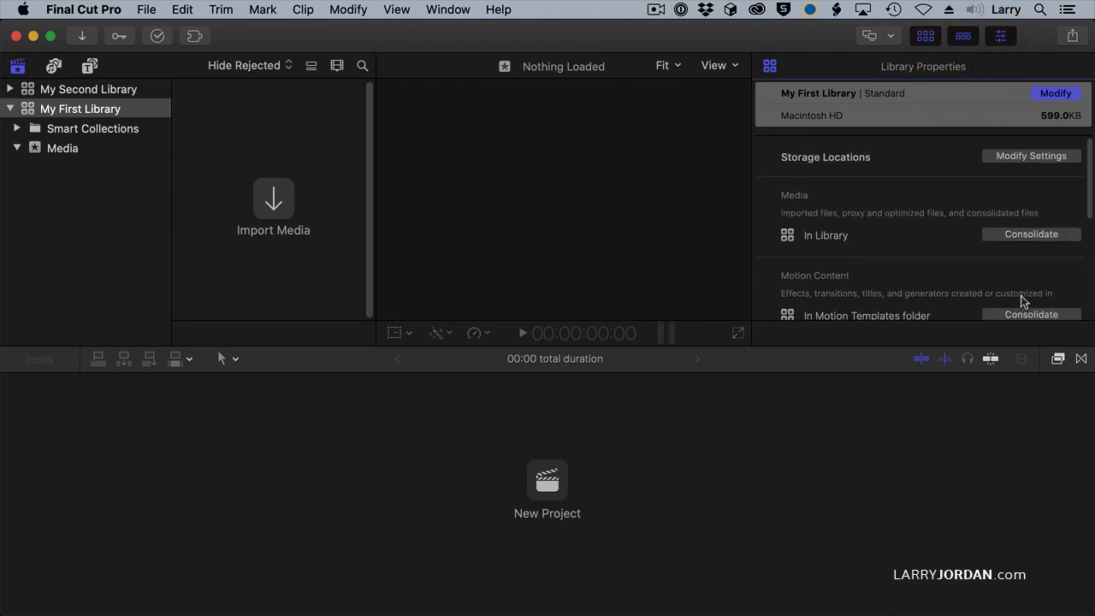
{"action": "mouse_move", "coordinate": [979, 170]}
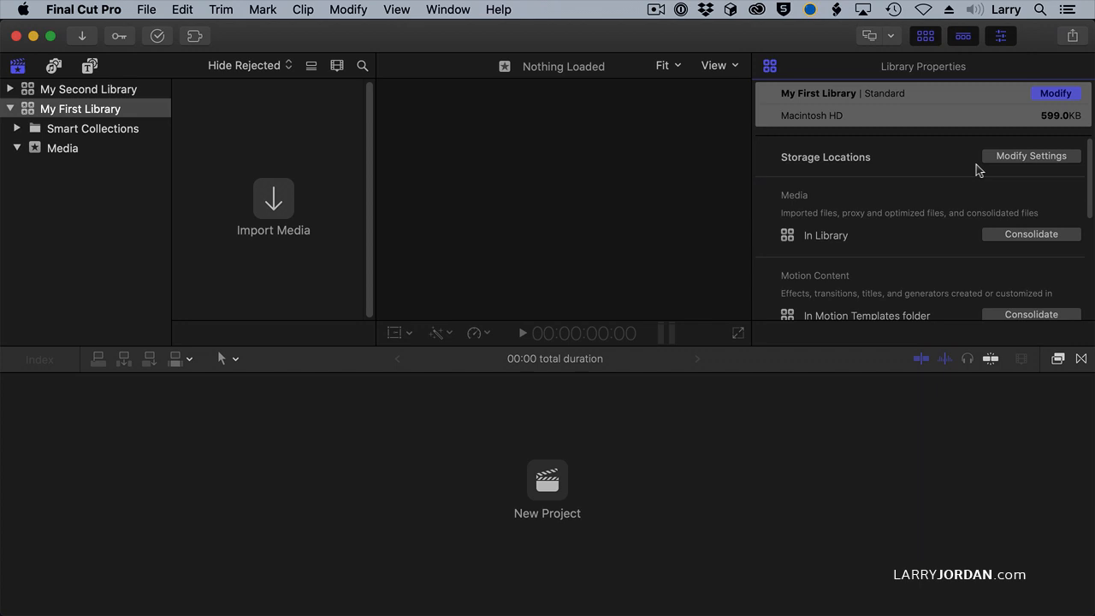
{"action": "mouse_move", "coordinate": [1015, 161]}
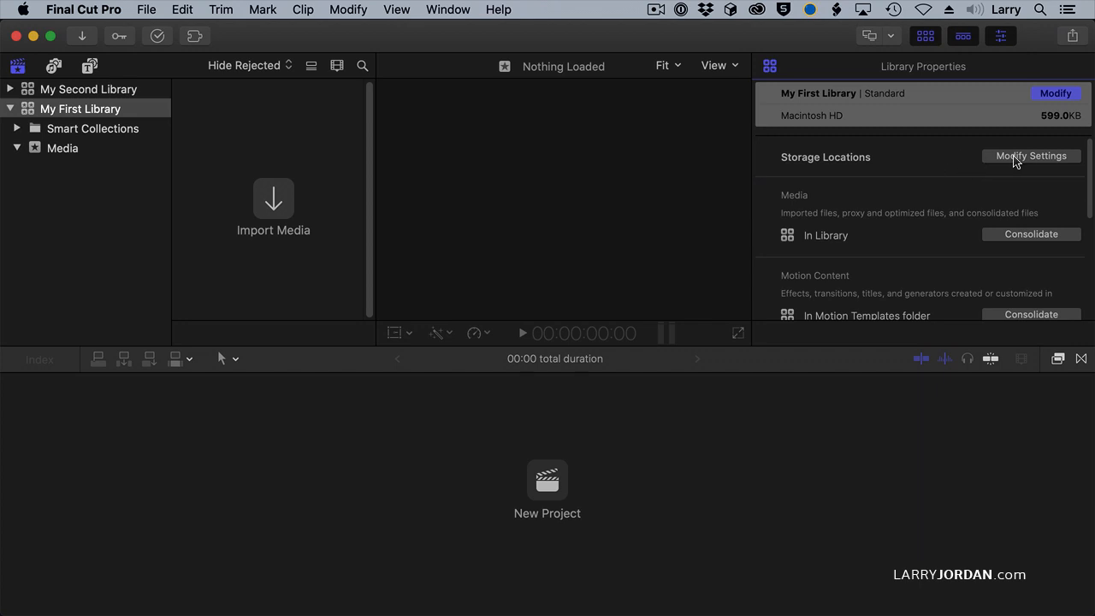
- Bring up Modify Settings for the library, leaving Motion content in Motion Templates
{"action": "left_click", "coordinate": [1030, 156]}
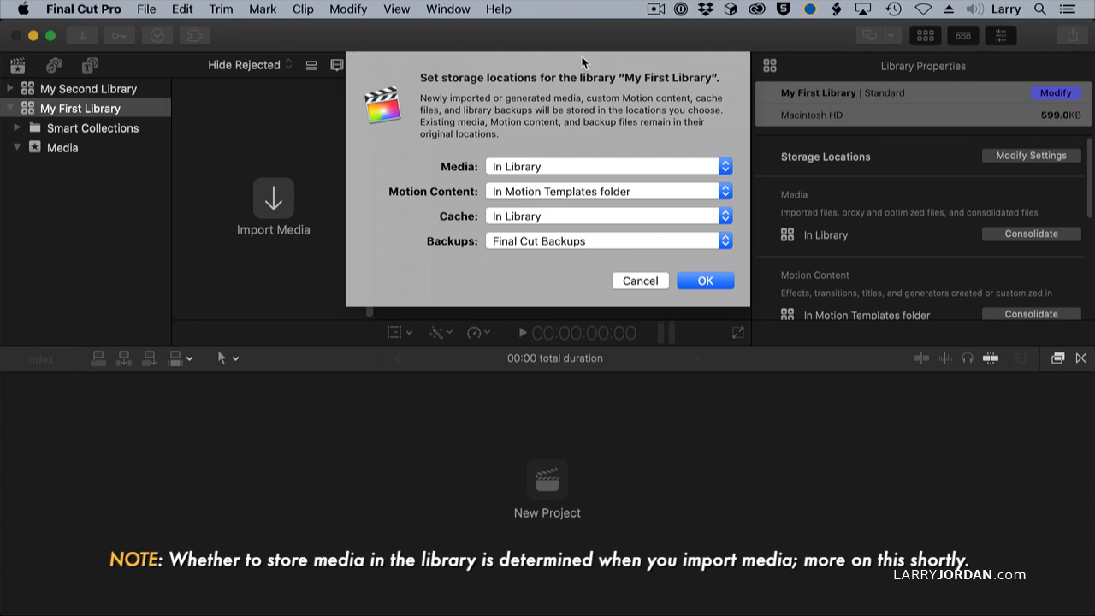
{"action": "mouse_move", "coordinate": [573, 178]}
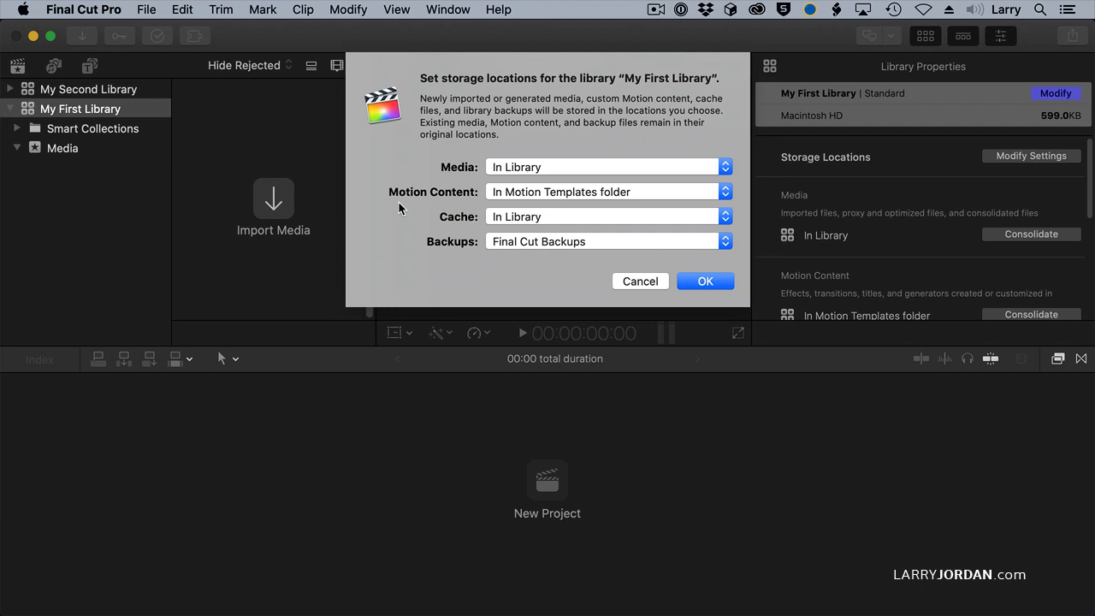
{"action": "mouse_move", "coordinate": [590, 195]}
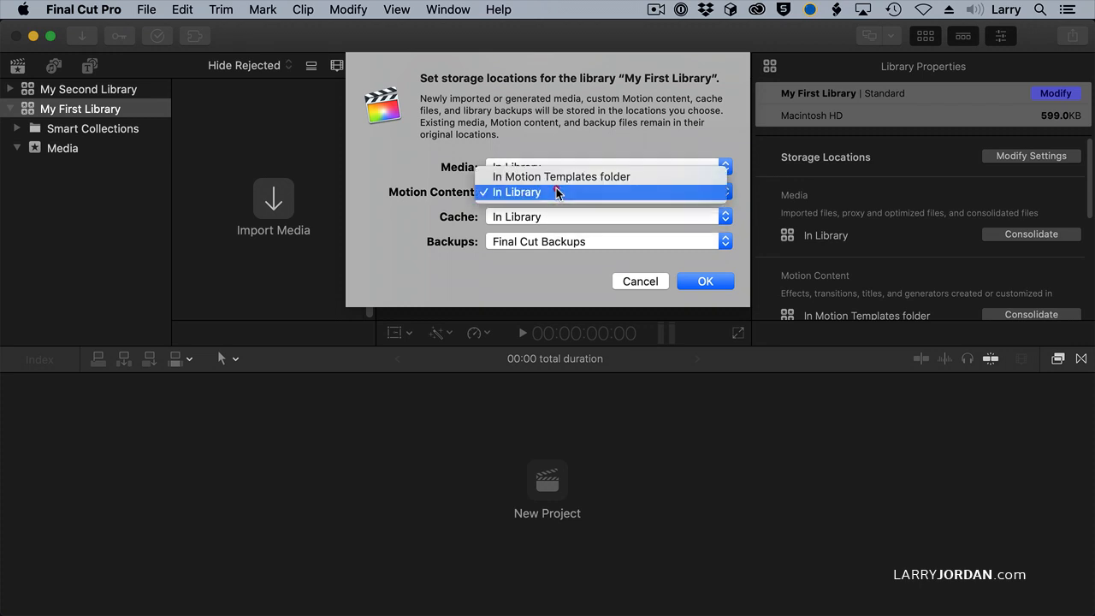
{"action": "left_click", "coordinate": [562, 176]}
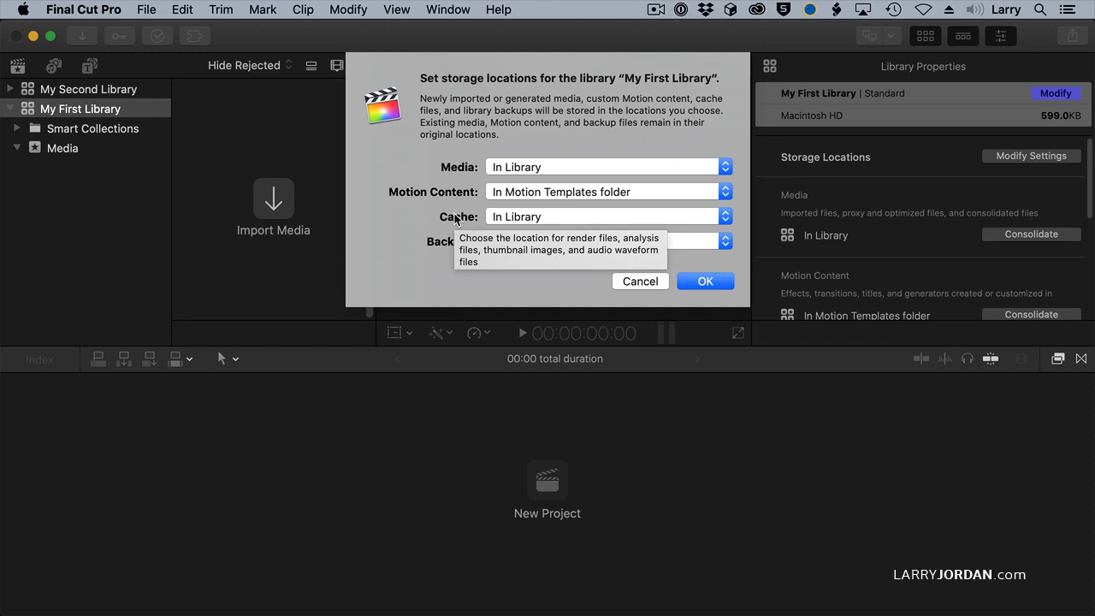
{"action": "mouse_move", "coordinate": [421, 224]}
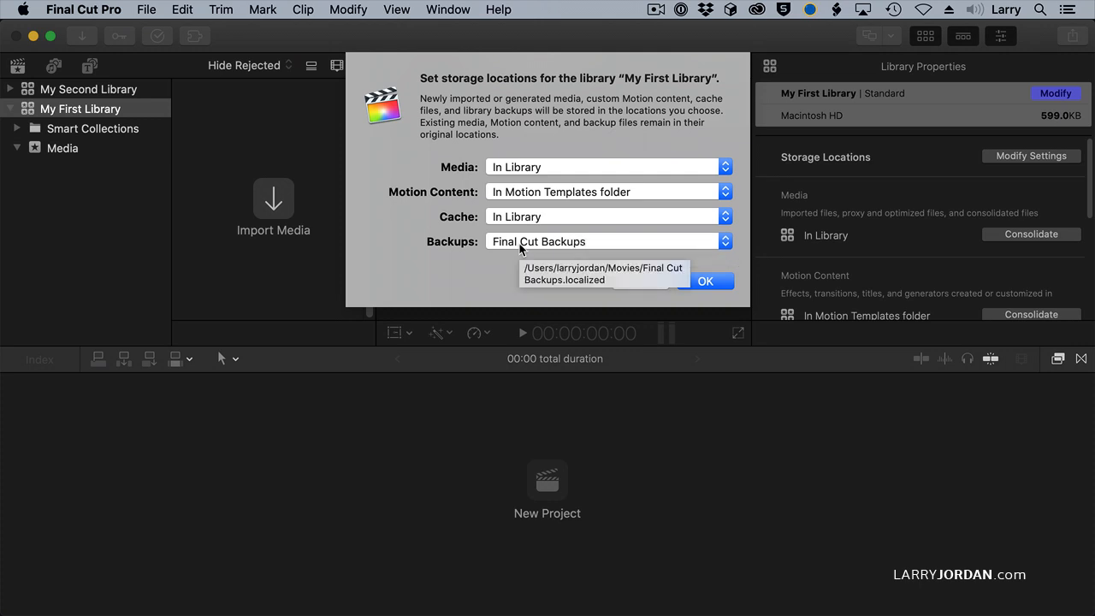
{"action": "mouse_move", "coordinate": [520, 243]}
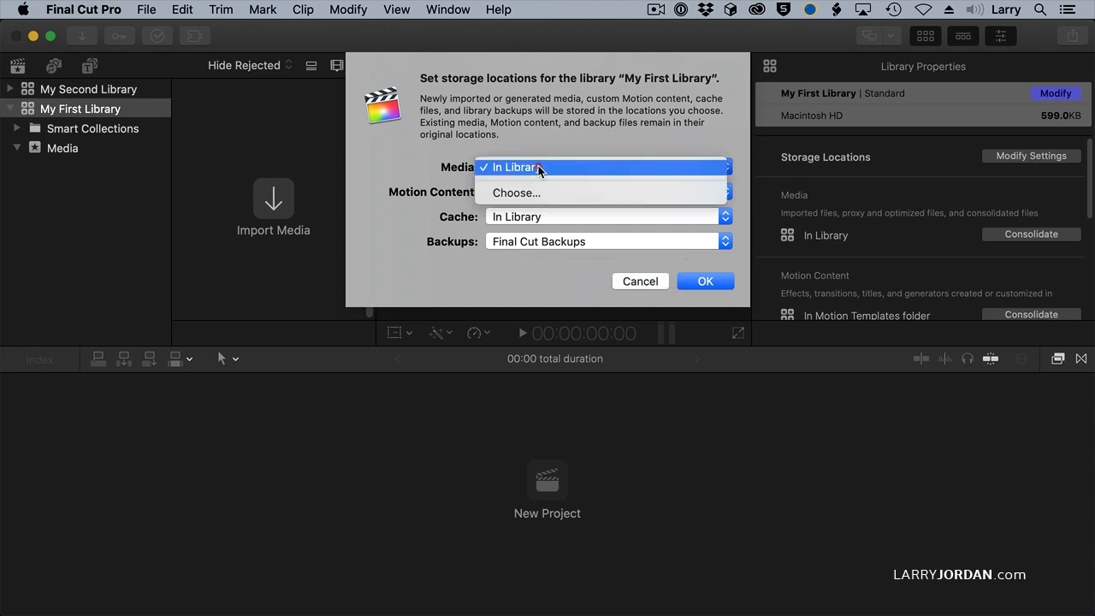
{"action": "mouse_move", "coordinate": [586, 169]}
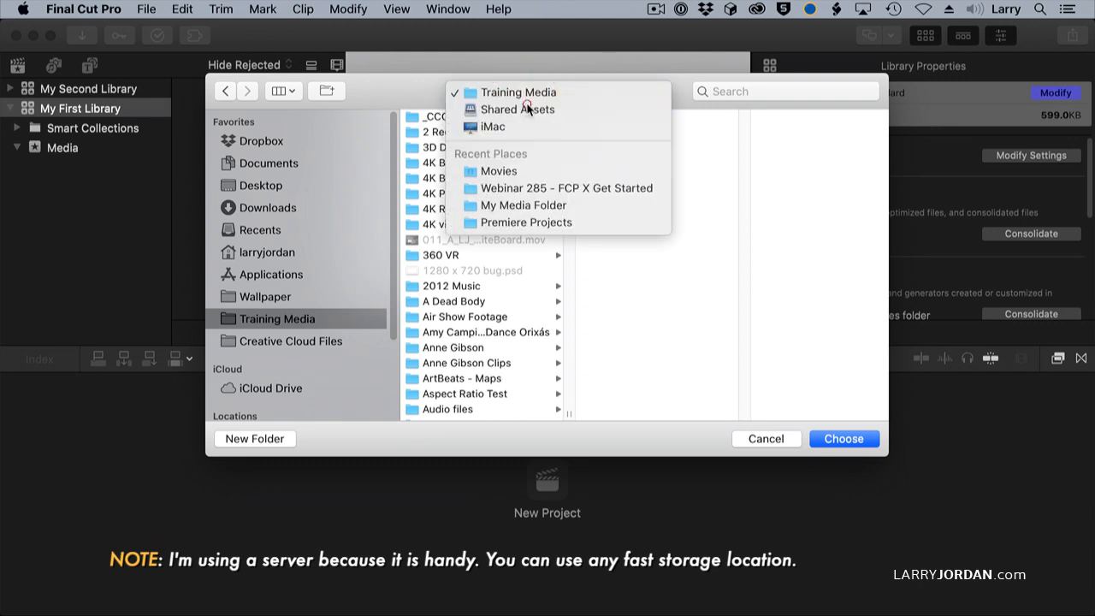
- Create a new 'My Project Media' folder on the Shared Assets server
{"action": "left_click", "coordinate": [516, 109]}
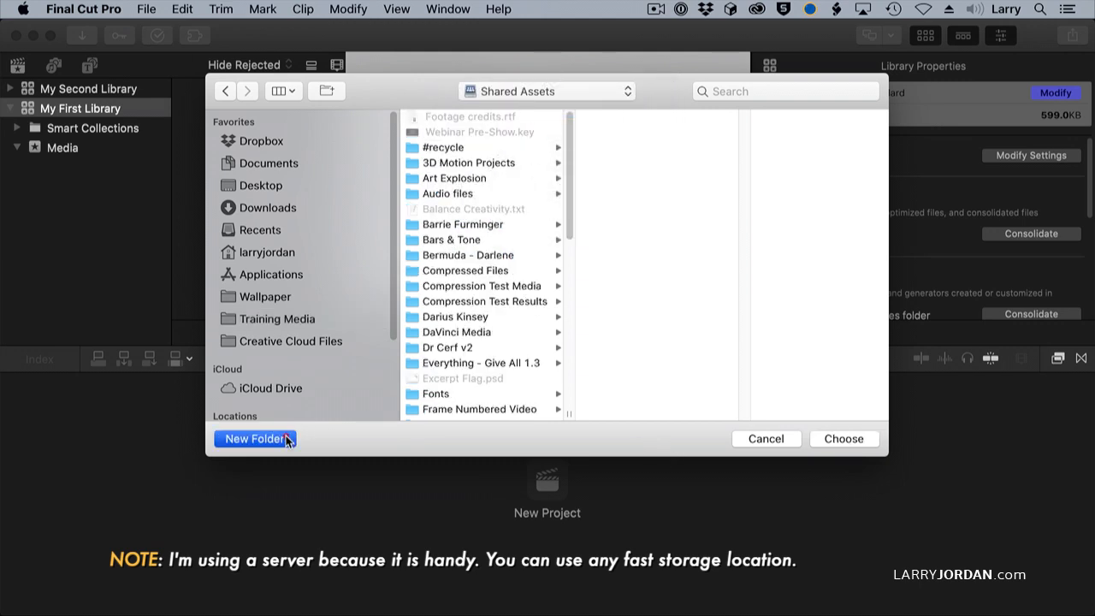
{"action": "left_click", "coordinate": [253, 438]}
{"action": "type", "text": "My Proje"}
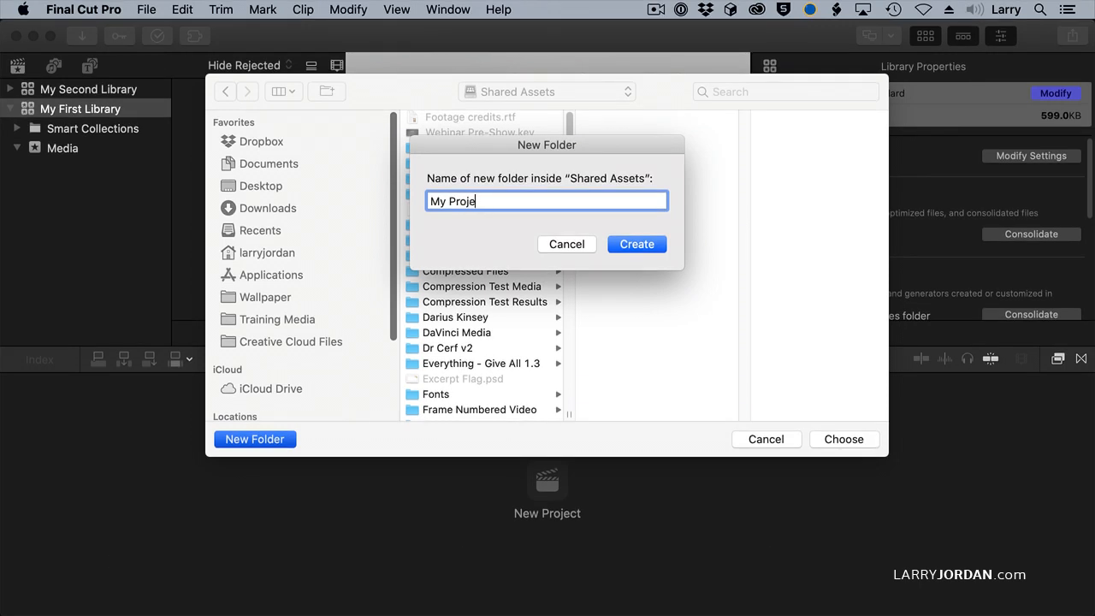
{"action": "type", "text": "ct Meidai"}
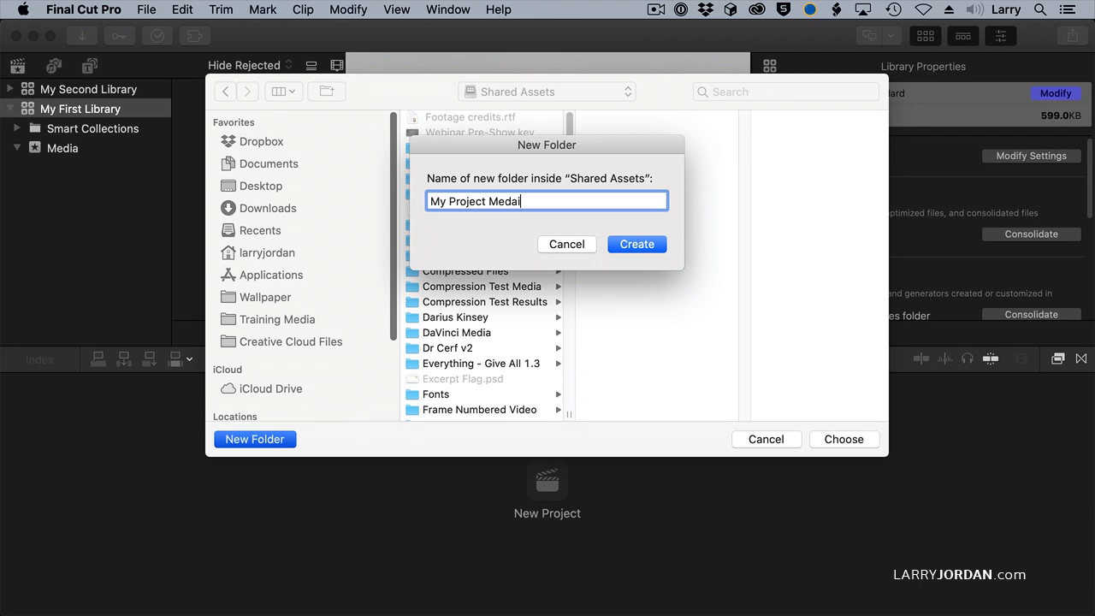
{"action": "key", "text": "Backspace"}
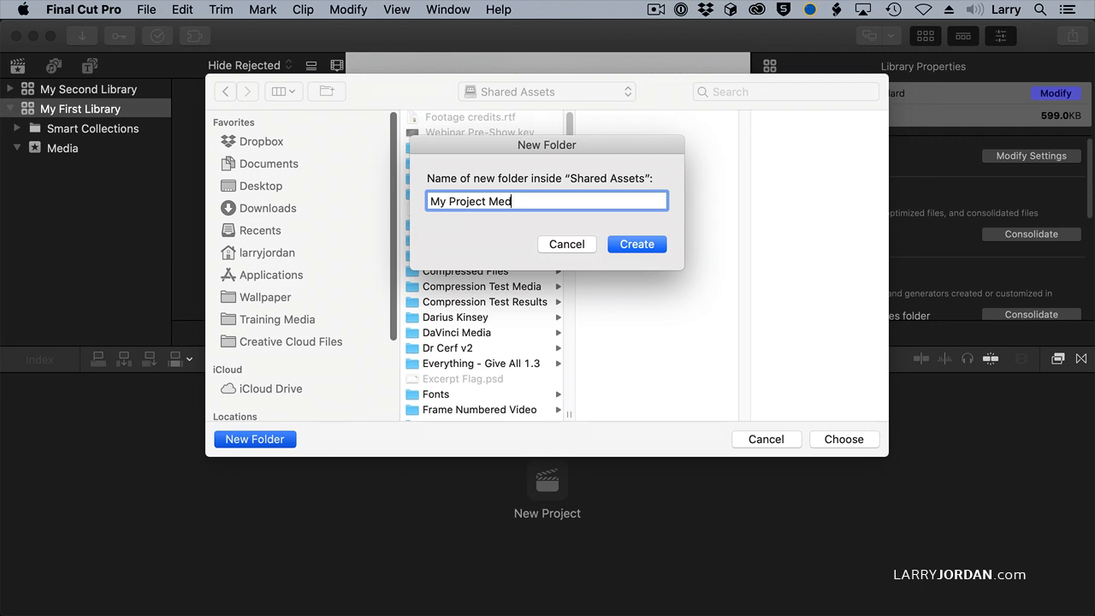
{"action": "type", "text": "ia"}
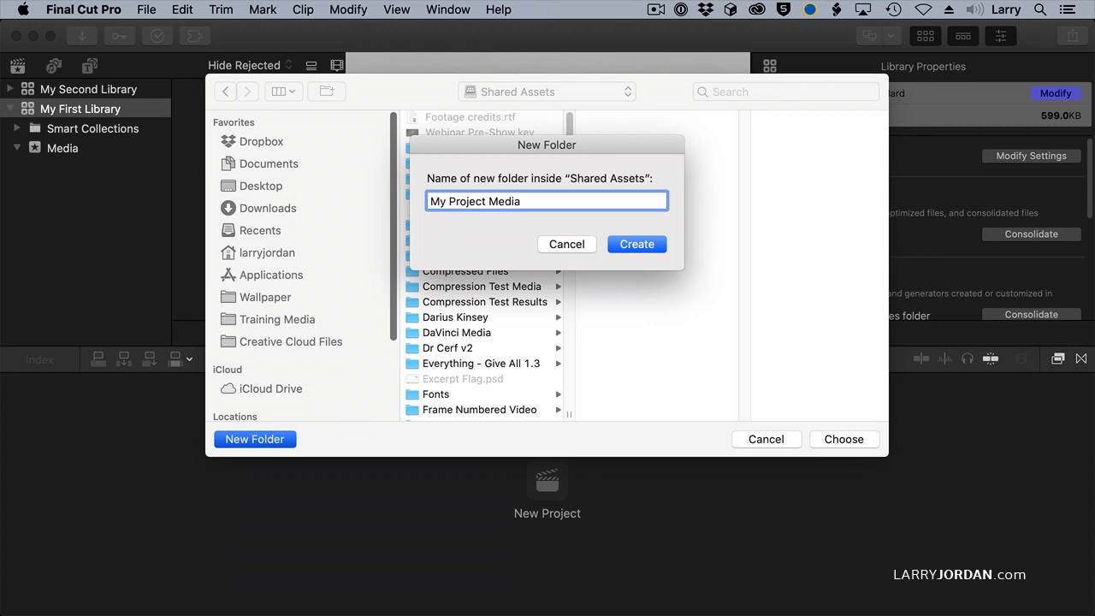
{"action": "left_click", "coordinate": [637, 243]}
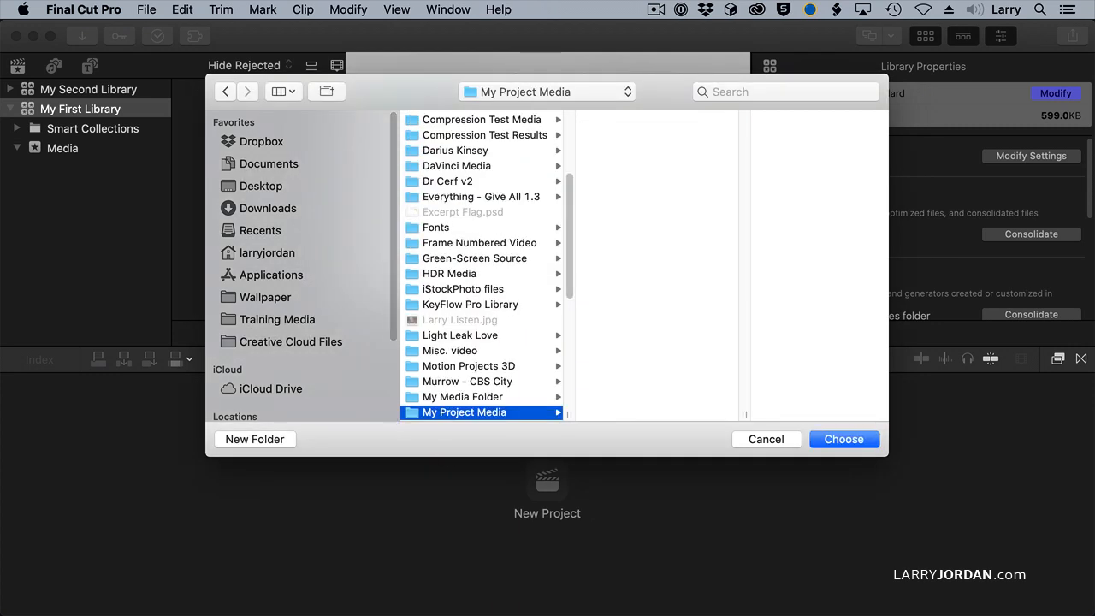
- Choose My Project Media as the media location and confirm the storage settings
{"action": "left_click", "coordinate": [844, 439]}
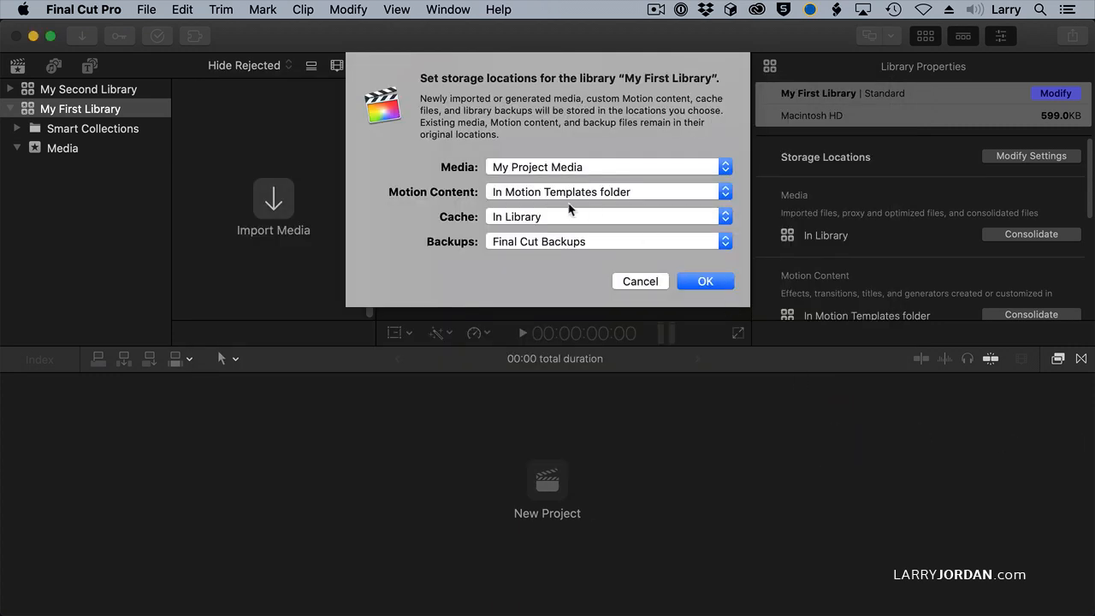
{"action": "mouse_move", "coordinate": [596, 167]}
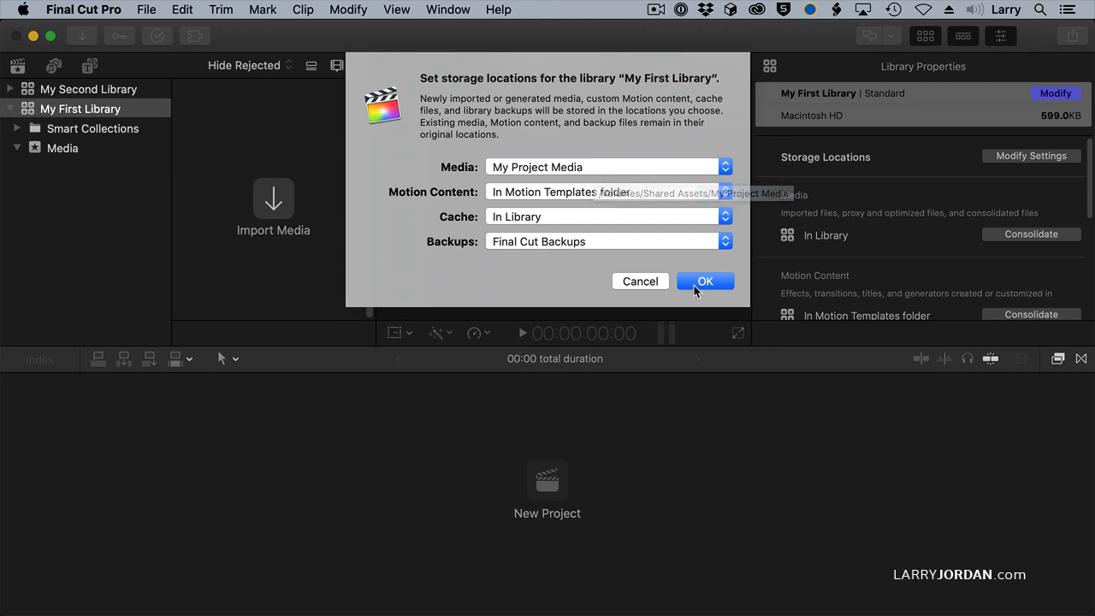
{"action": "left_click", "coordinate": [706, 281]}
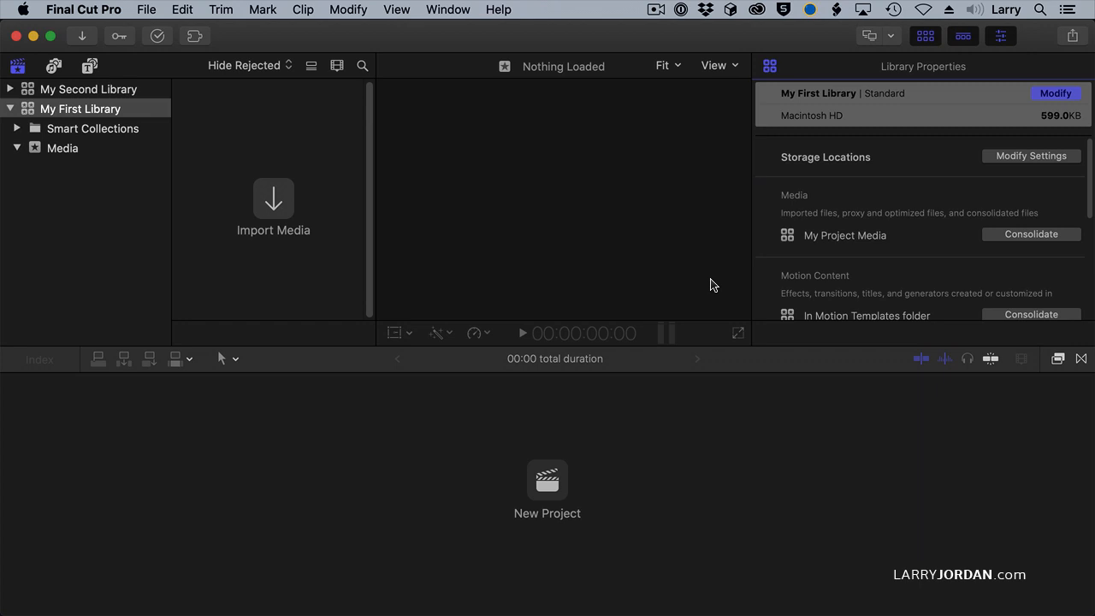
{"action": "mouse_move", "coordinate": [1079, 141]}
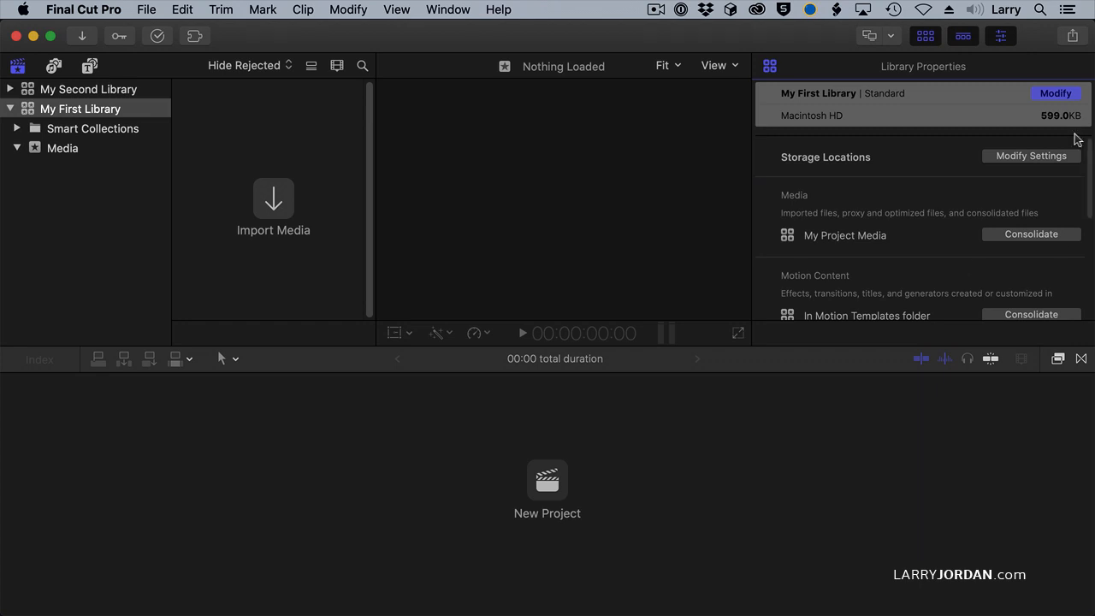
{"action": "mouse_move", "coordinate": [1054, 169]}
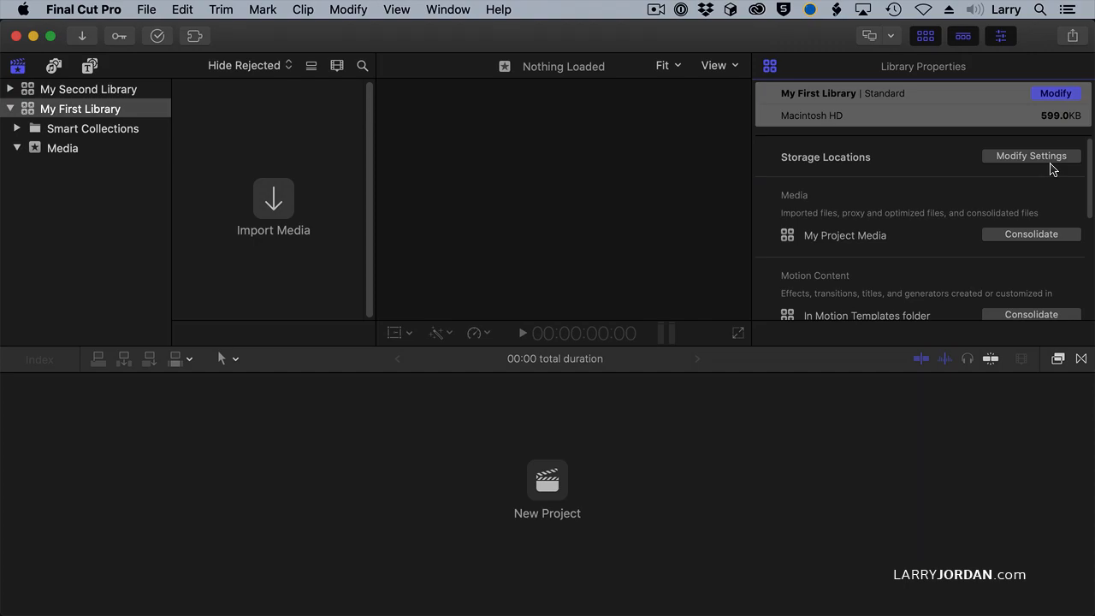